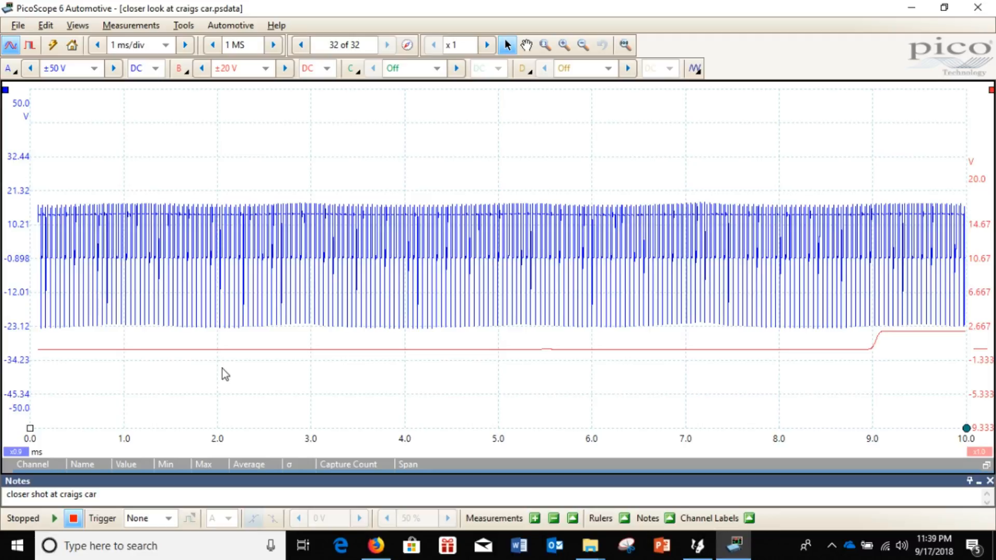
pyautogui.moveTo(210, 319)
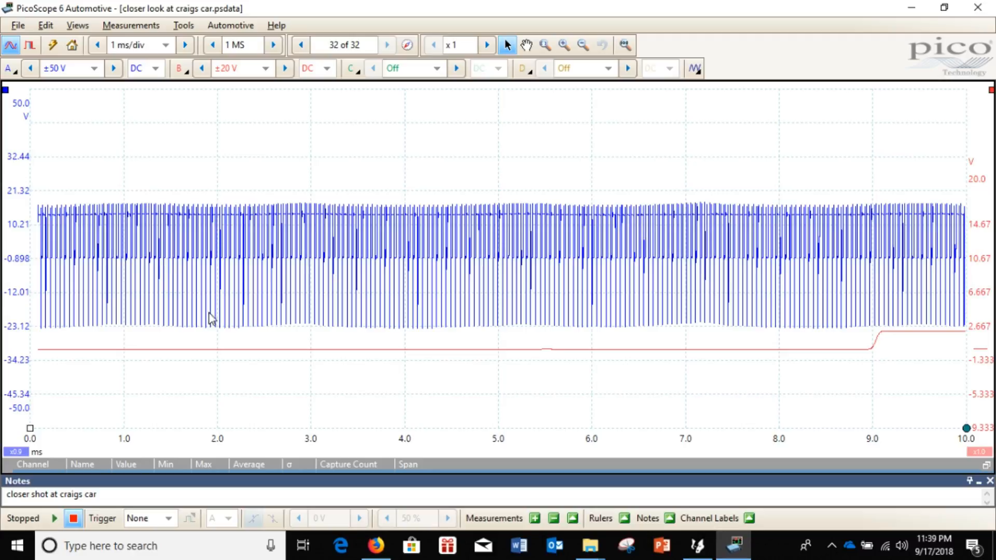
# Copy the whole PicoScope window, including the two-channel capture, as an image from the Edit menu.
pyautogui.click(43, 25)
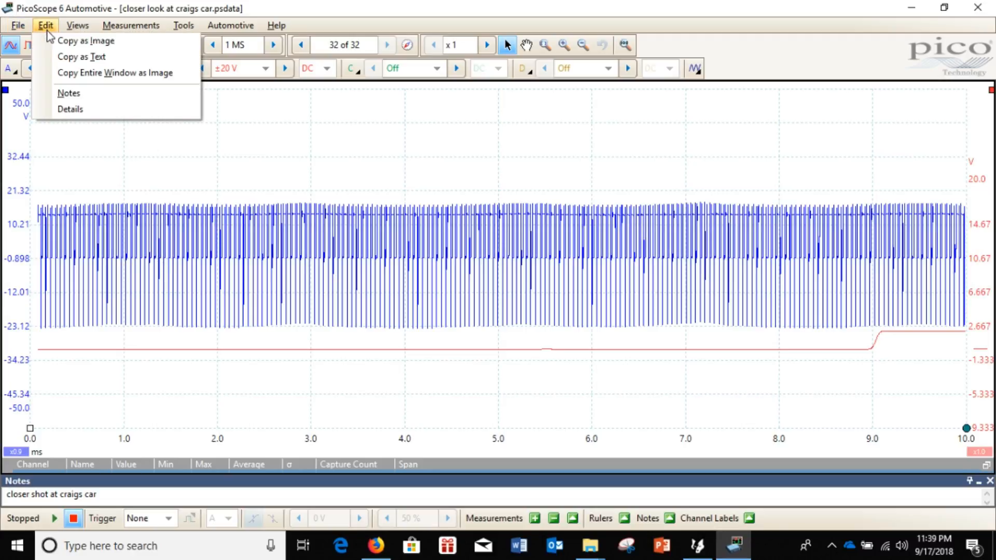
pyautogui.moveTo(87, 76)
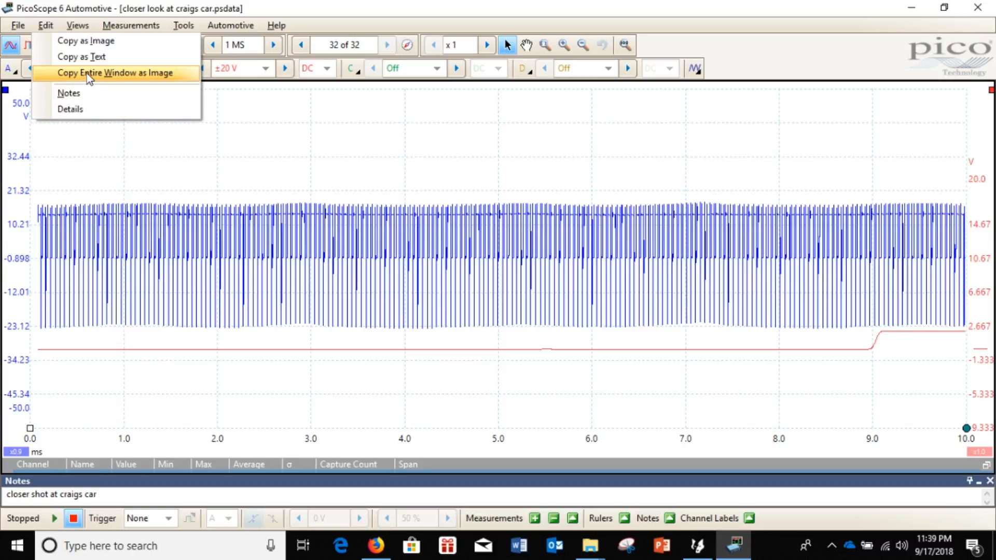
pyautogui.moveTo(150, 76)
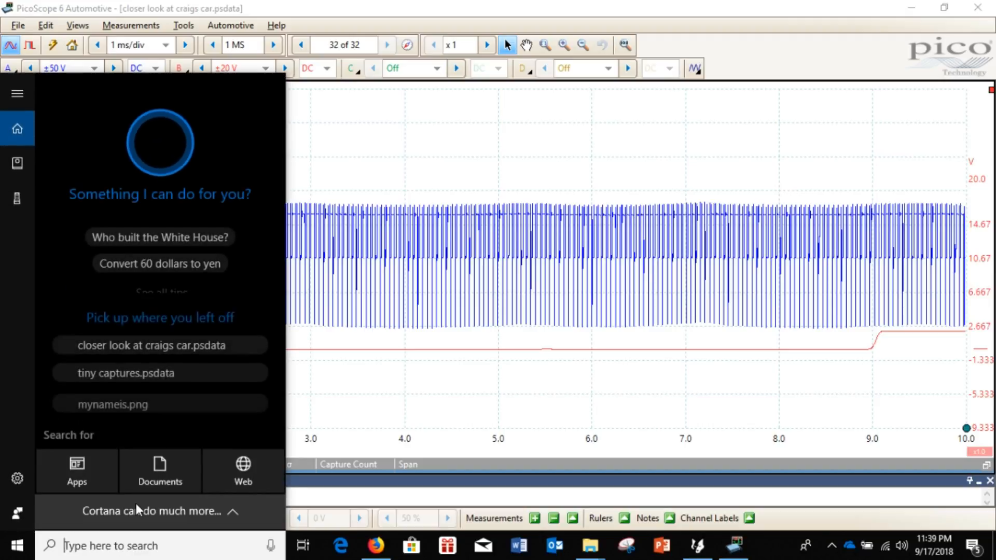
# Launch Paint via Windows search, paste the scope window, and save it as PNG 'hello'.
pyautogui.write('pai')
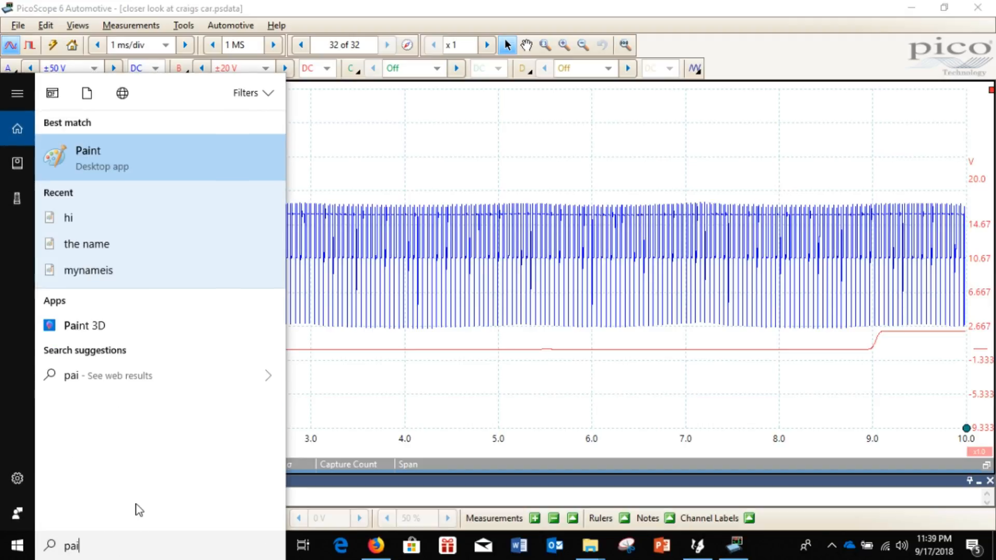
pyautogui.click(87, 158)
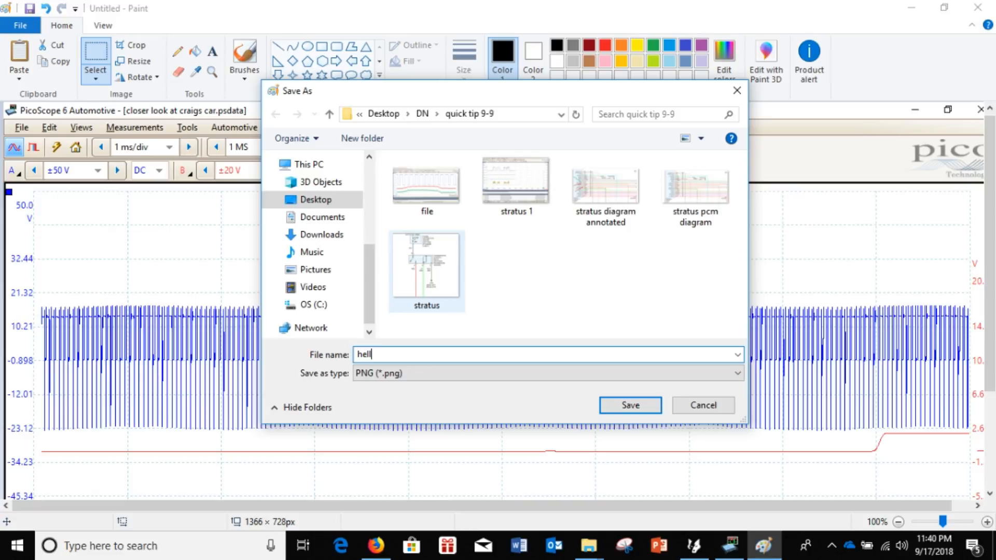
pyautogui.click(630, 405)
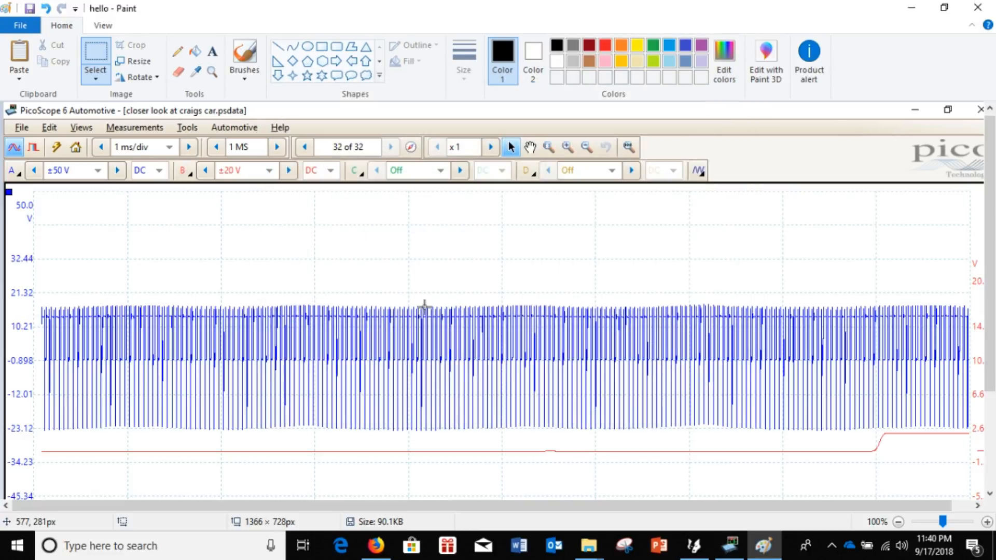
pyautogui.moveTo(940, 8)
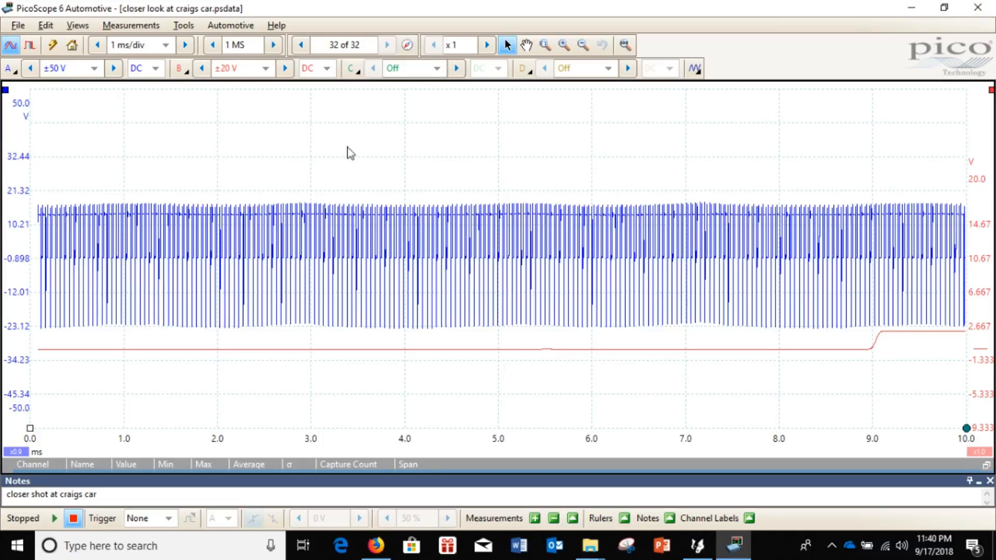
pyautogui.moveTo(353, 26)
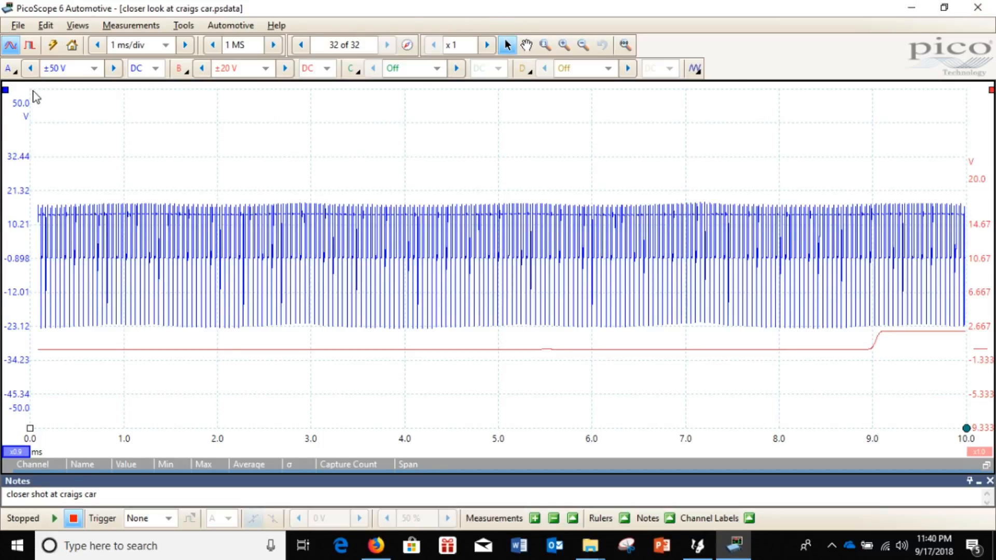
pyautogui.moveTo(606, 219)
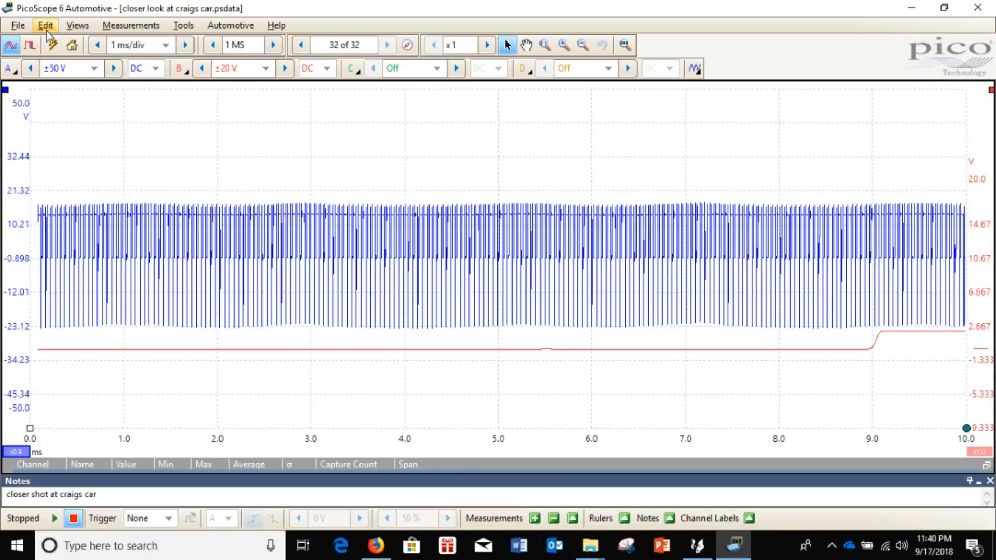
# Copy just the waveform graph via Edit > Copy as Image.
pyautogui.click(46, 25)
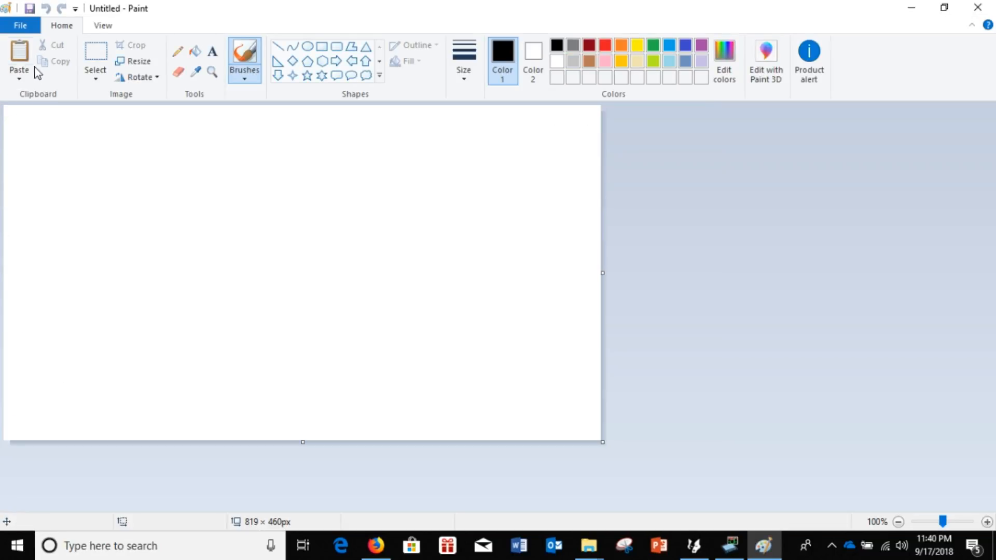
# Paste the waveform graph into Paint, save it as PNG 'my name is', and close Paint.
pyautogui.click(19, 51)
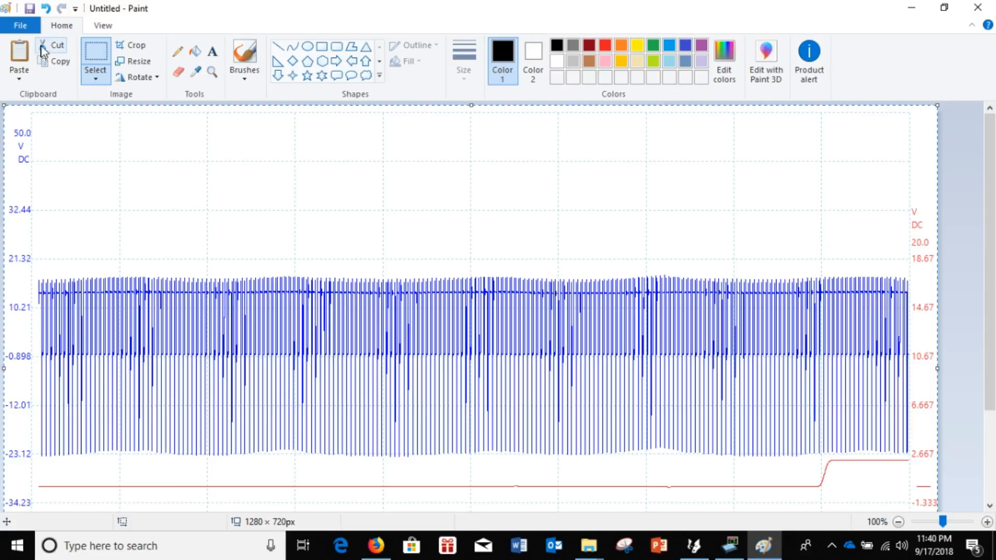
pyautogui.click(21, 25)
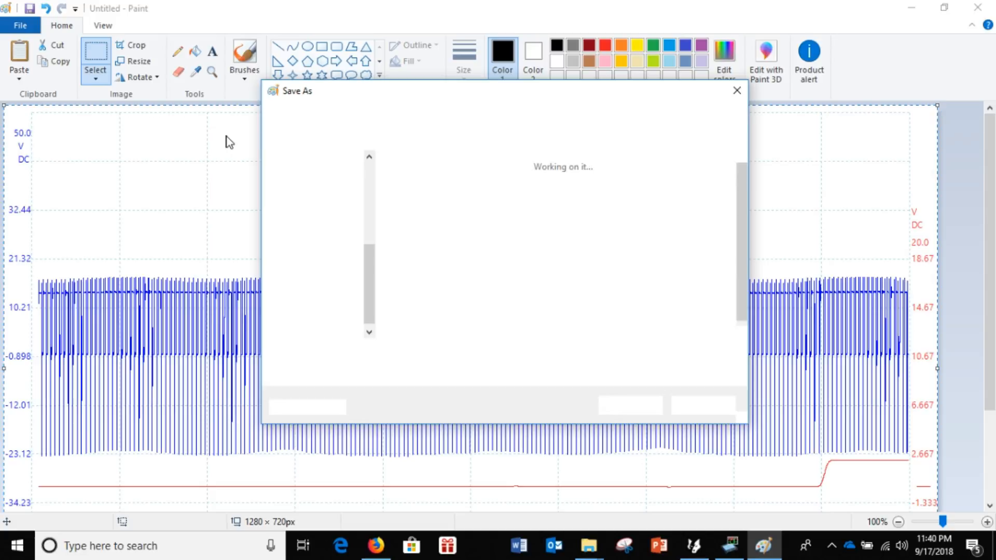
pyautogui.write('my')
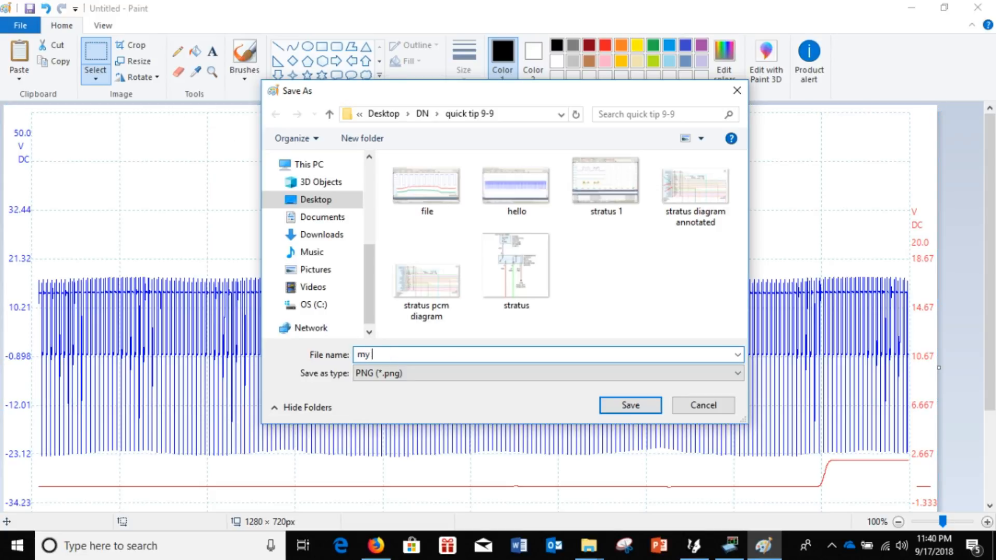
pyautogui.write('nam')
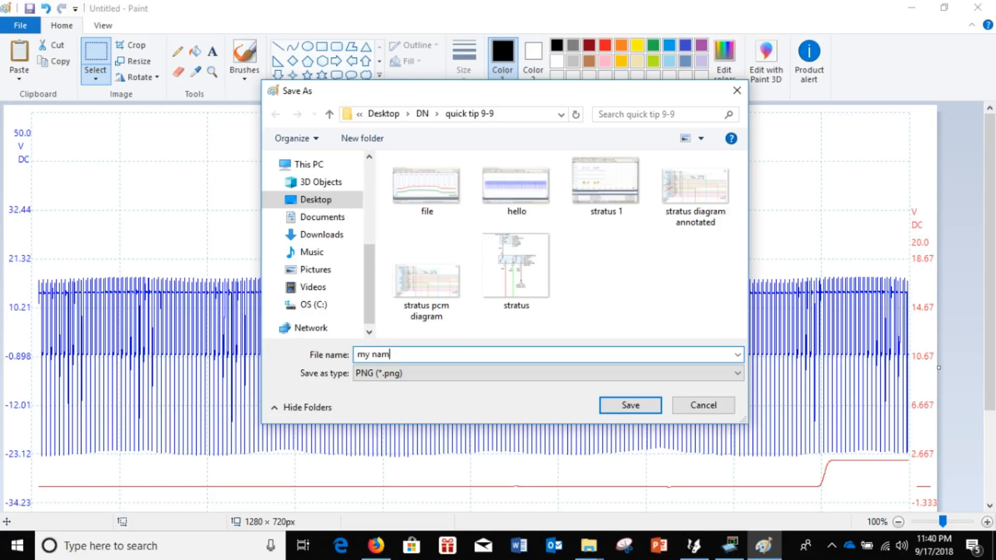
pyautogui.write('e is')
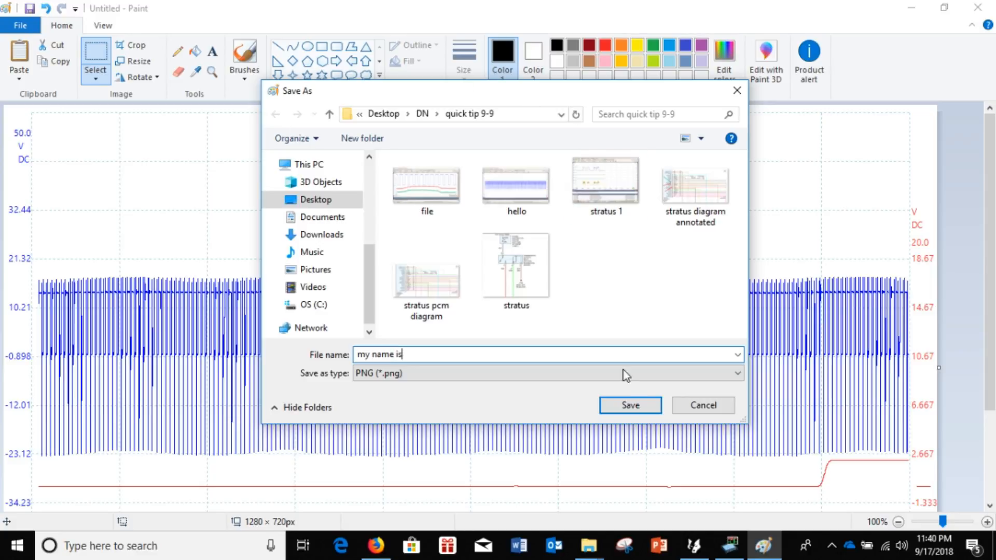
pyautogui.click(630, 405)
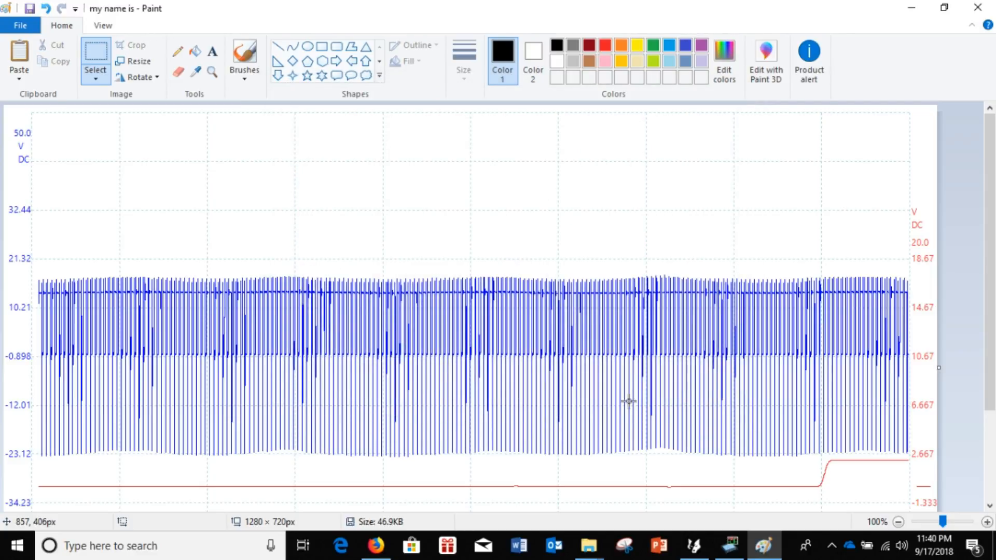
pyautogui.moveTo(973, 8)
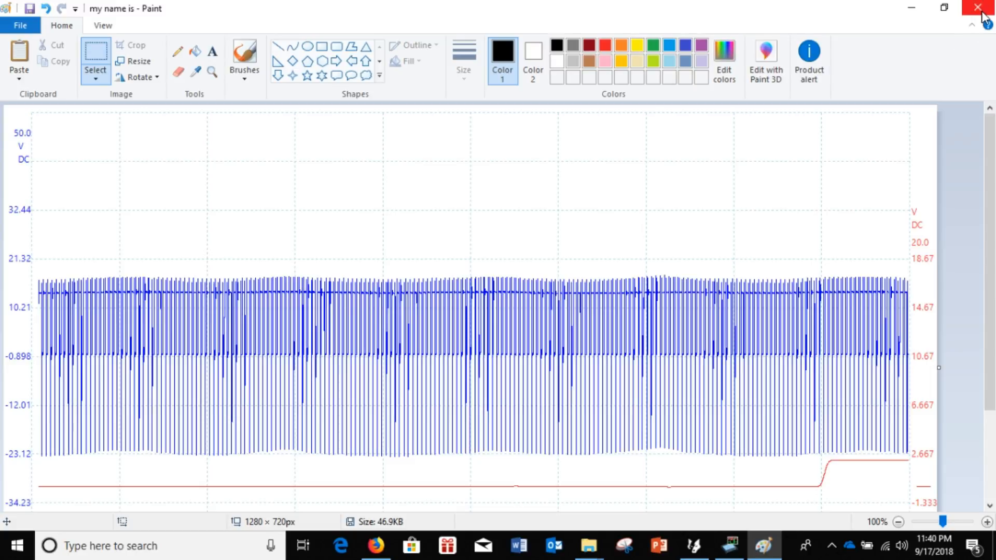
pyautogui.click(758, 545)
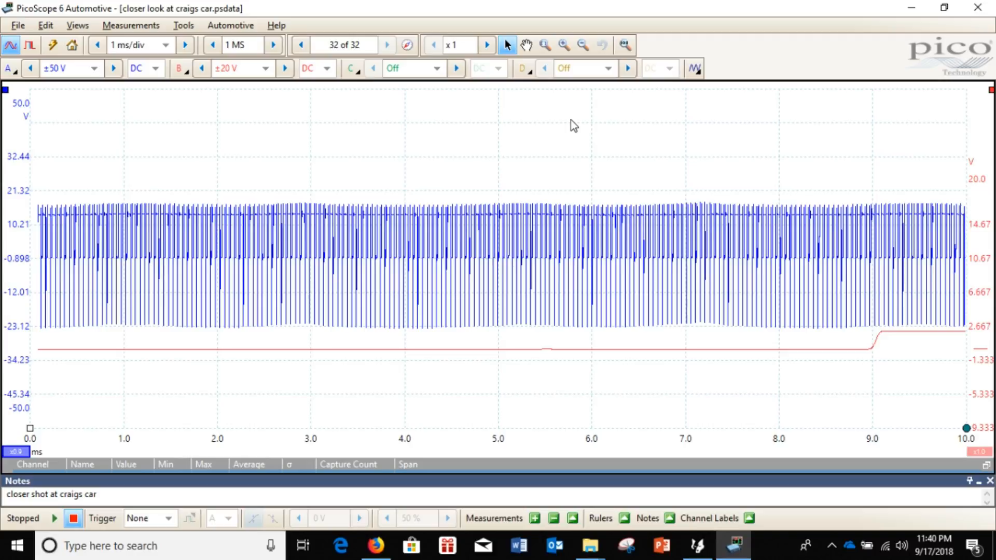
pyautogui.moveTo(546, 108)
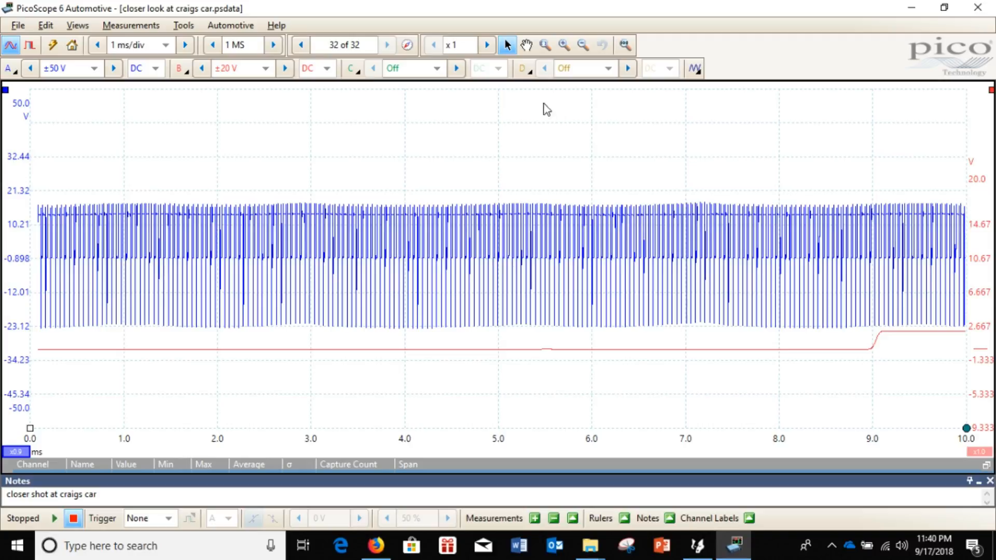
pyautogui.moveTo(375, 24)
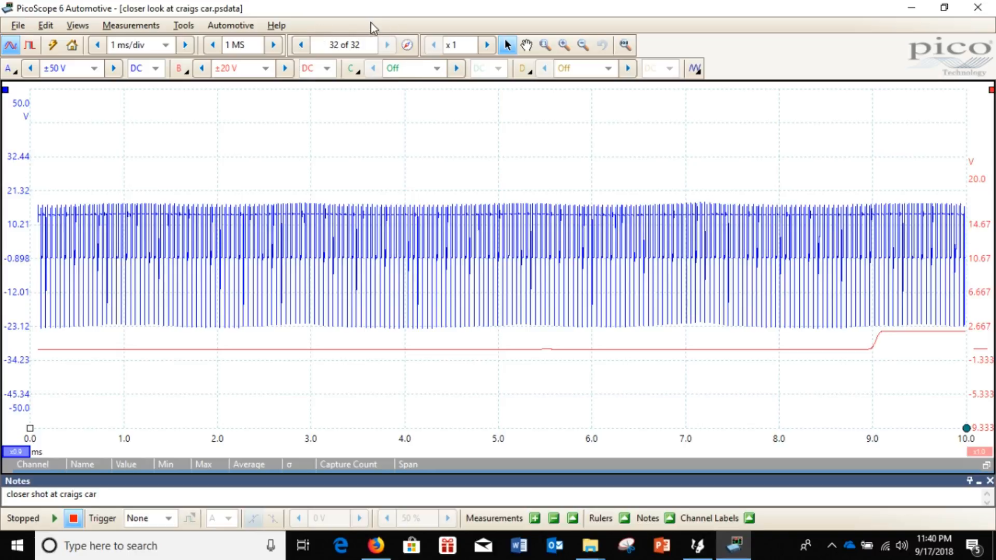
pyautogui.moveTo(265, 93)
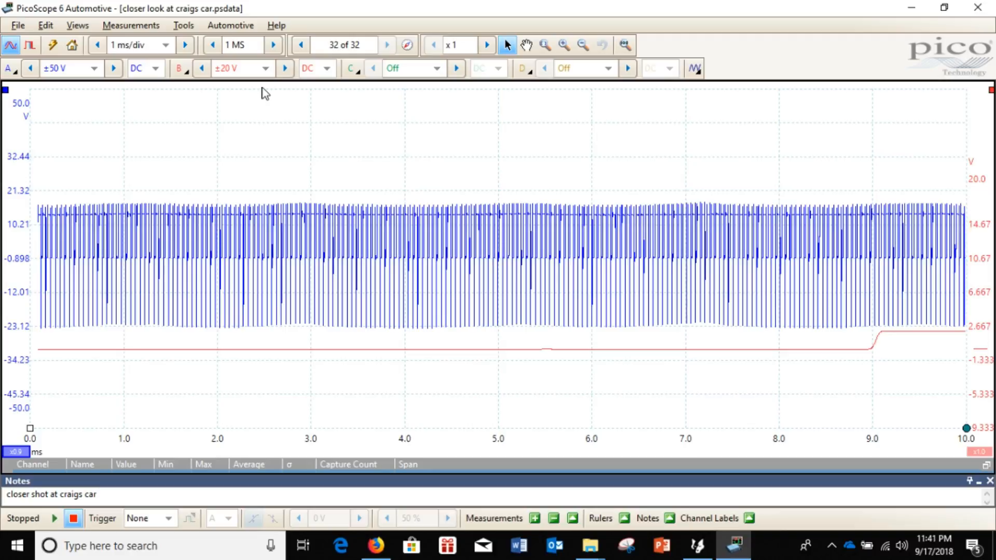
# Choose File > Save As and accept the vehicle Details dialog to reach the file options.
pyautogui.click(19, 26)
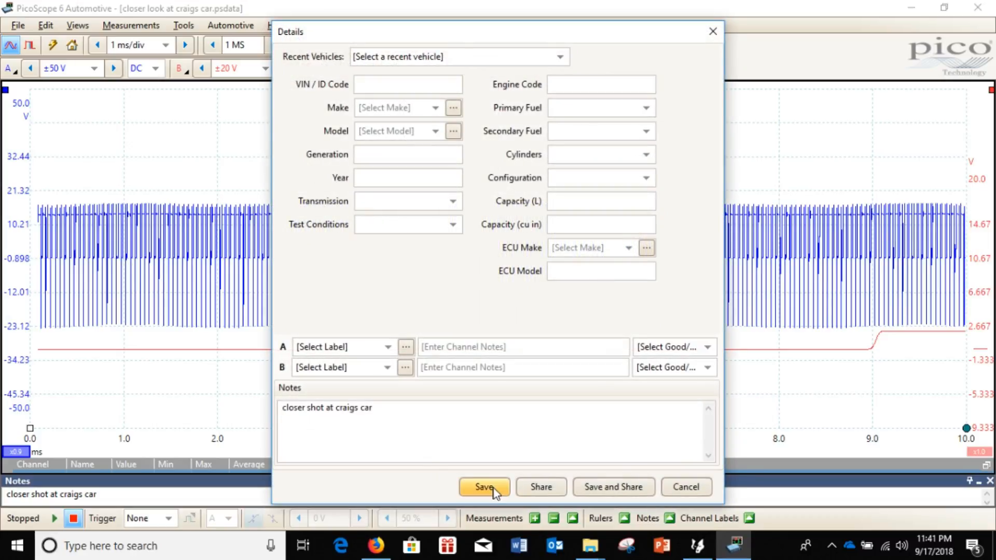
pyautogui.click(484, 487)
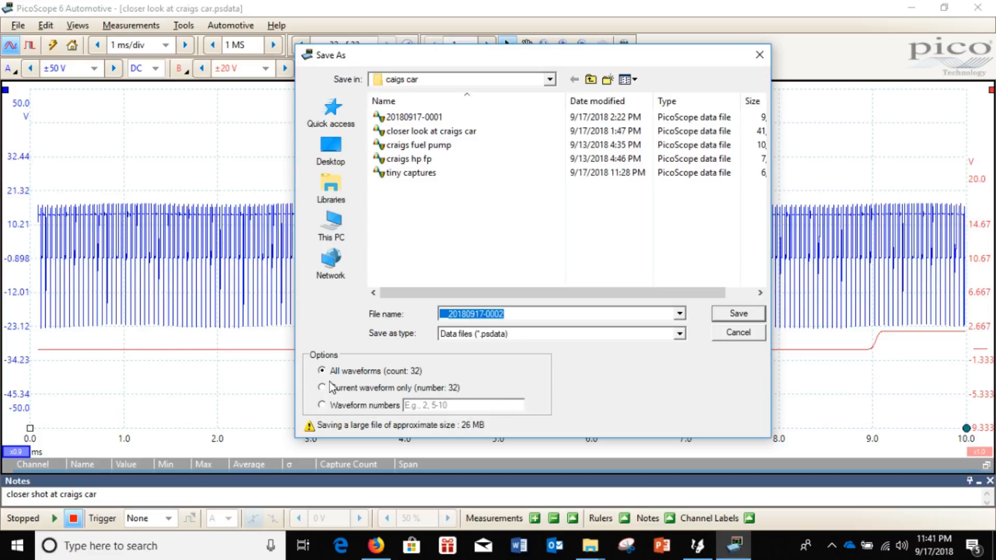
pyautogui.moveTo(378, 402)
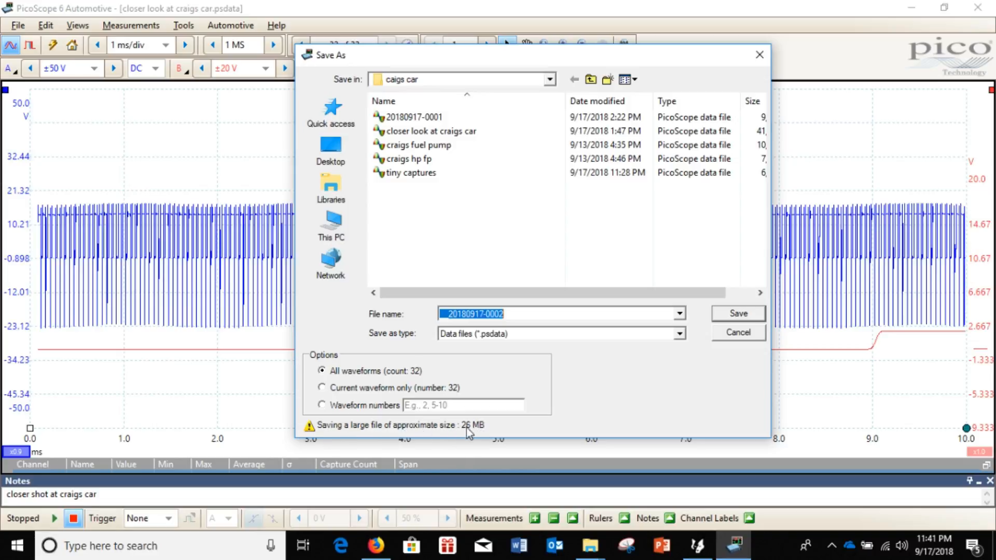
# Select the waveform-number range 15-17, name the file 'slim shady', and save.
pyautogui.click(322, 387)
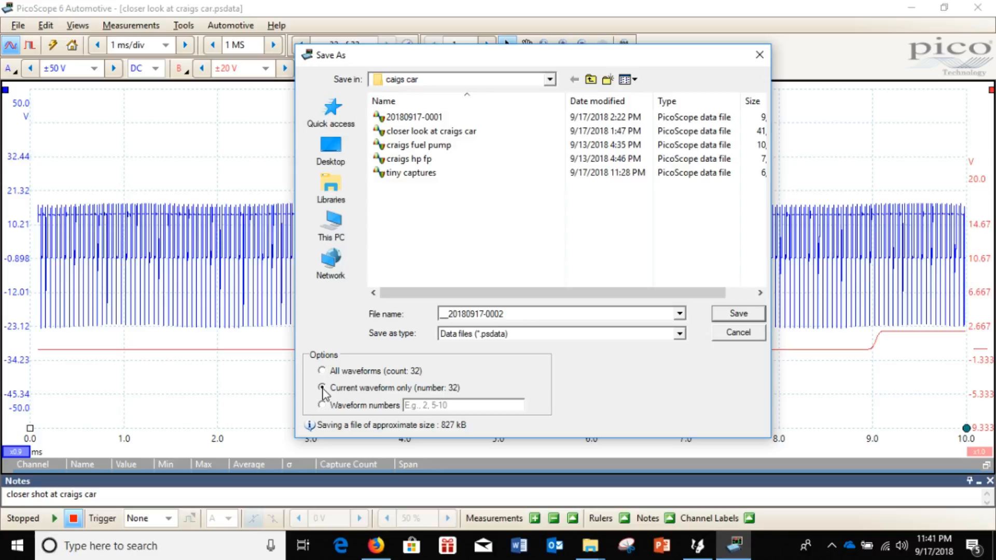
pyautogui.click(321, 388)
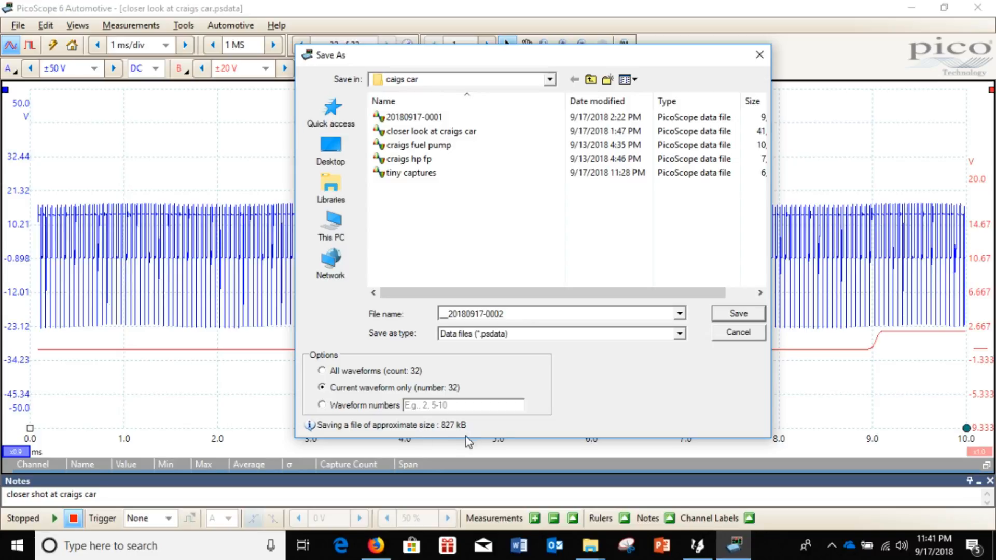
pyautogui.moveTo(513, 423)
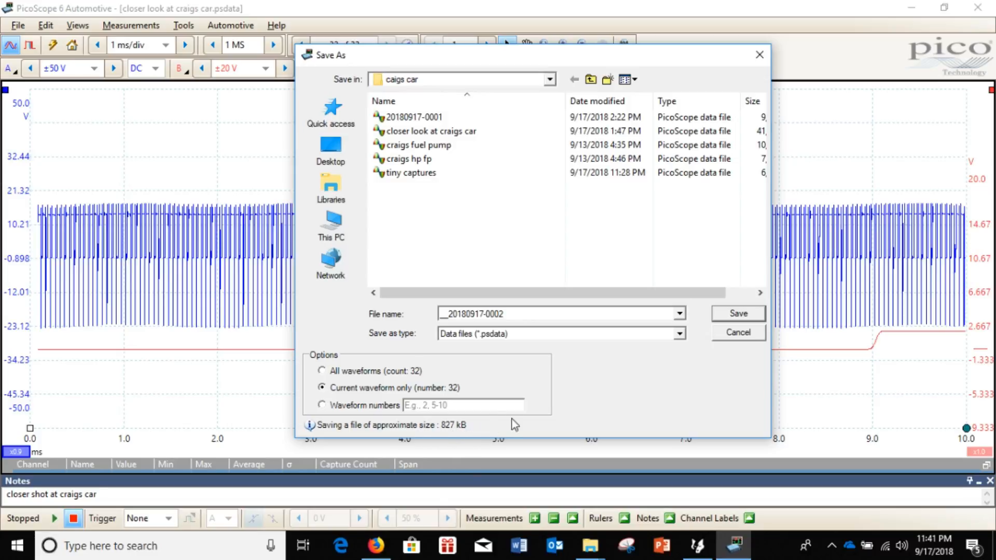
pyautogui.click(321, 405)
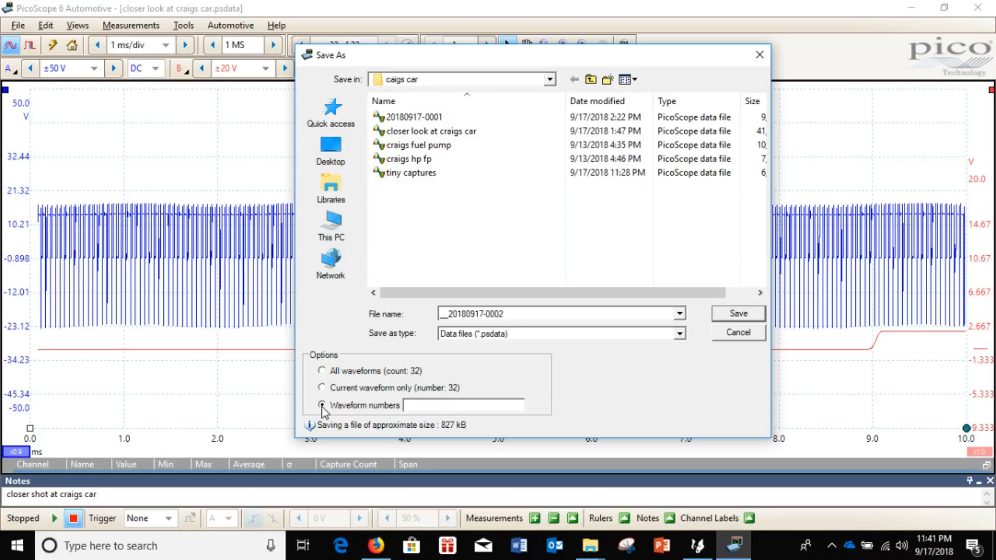
pyautogui.click(322, 405)
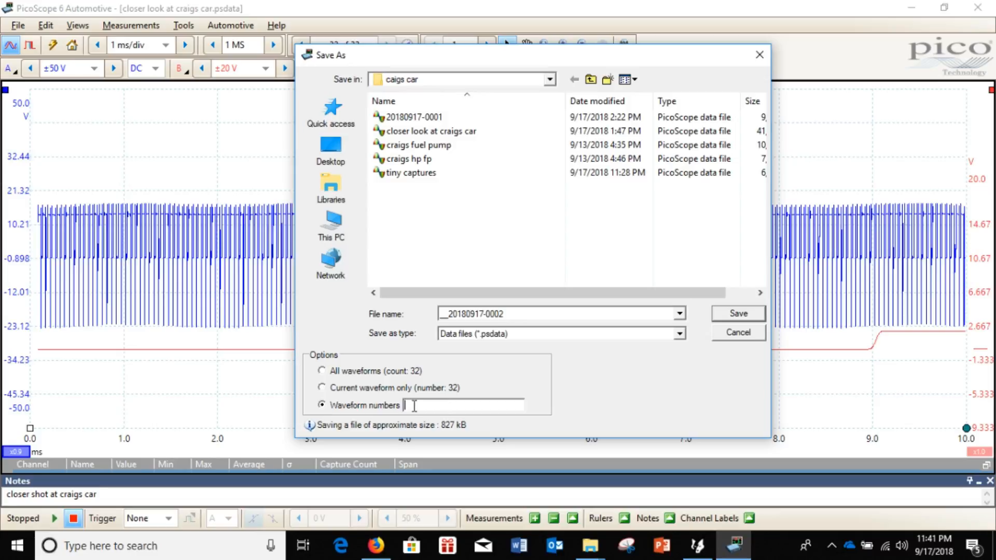
pyautogui.write('15-17')
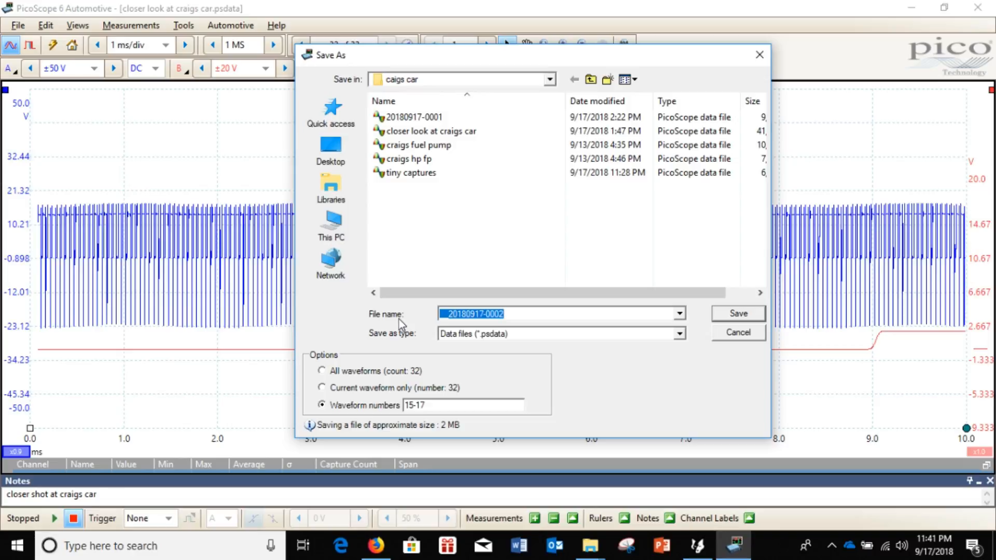
pyautogui.write('slim')
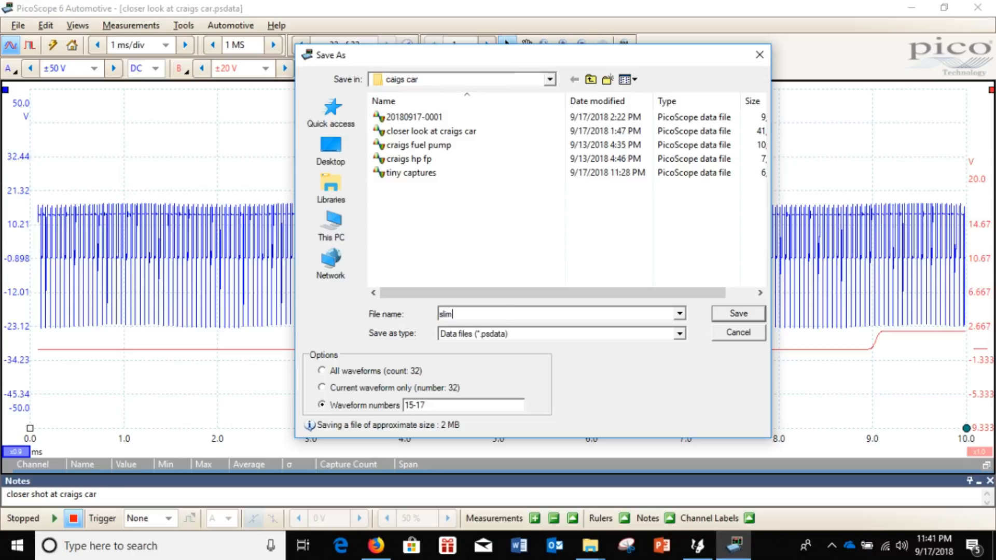
pyautogui.write('shady')
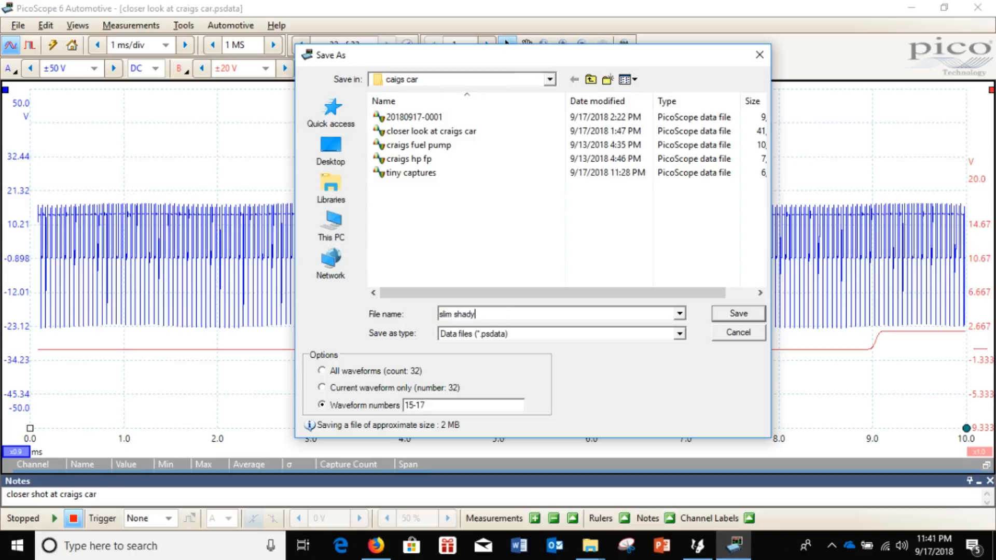
pyautogui.moveTo(731, 313)
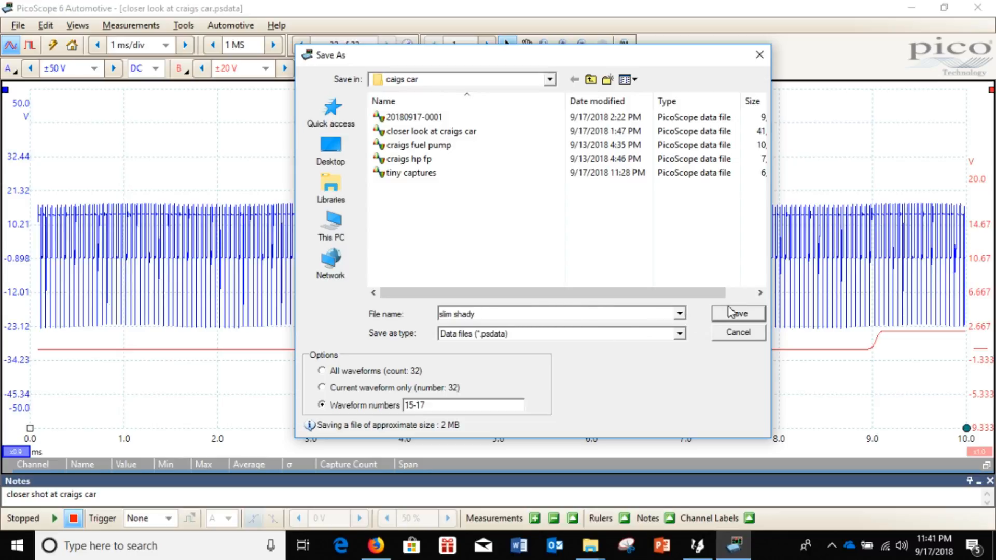
pyautogui.click(737, 313)
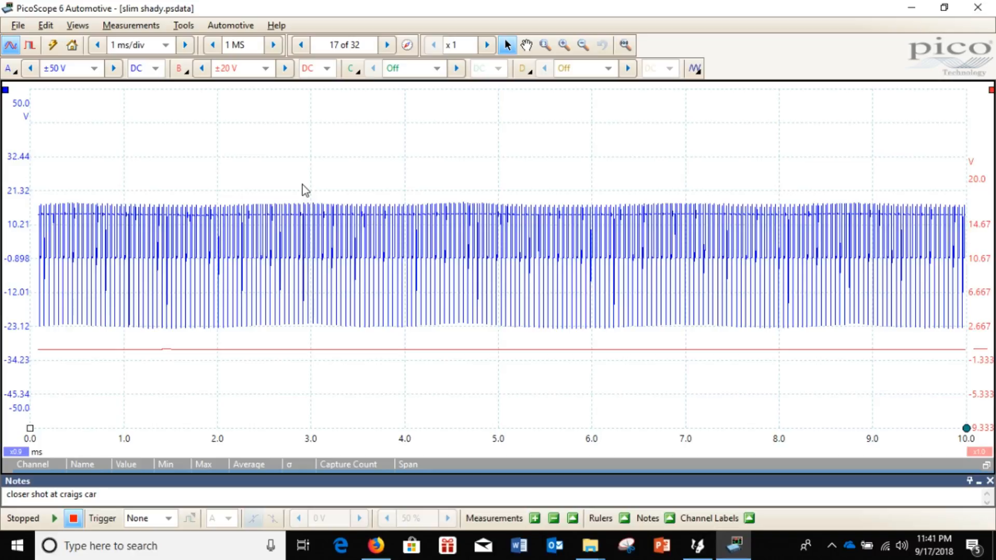
# Open 'slim shady' from the caigs car folder and check it shows 1 of 3 waveforms.
pyautogui.click(19, 25)
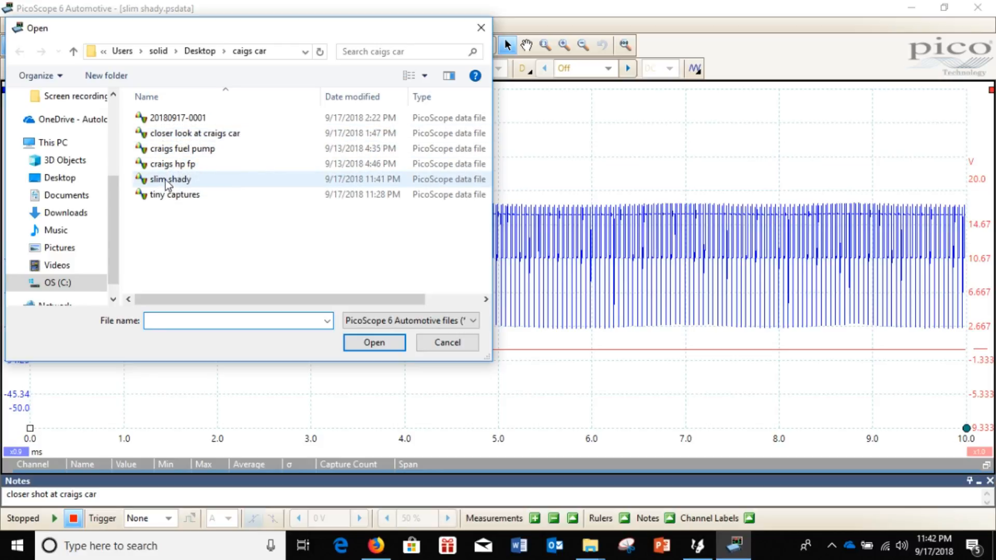
pyautogui.click(374, 342)
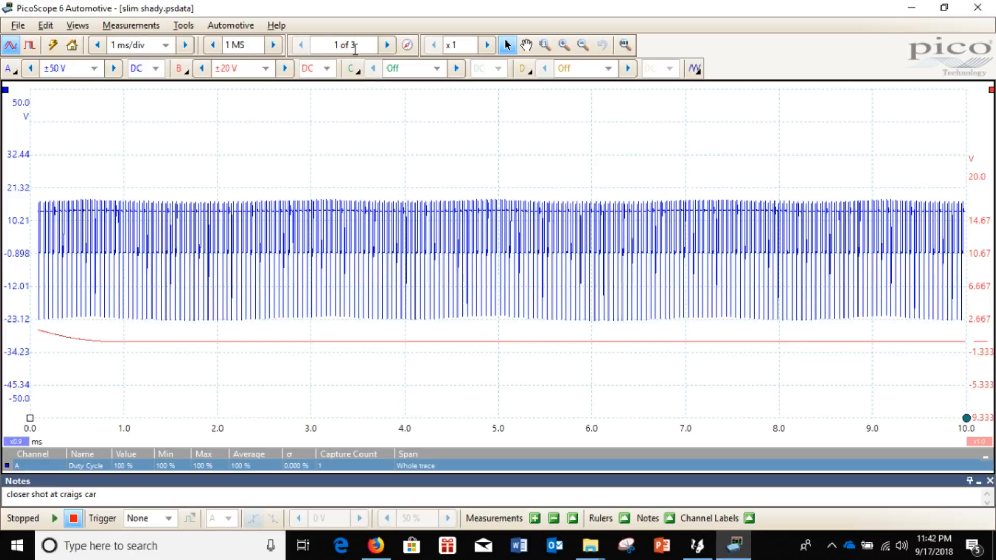
pyautogui.moveTo(338, 195)
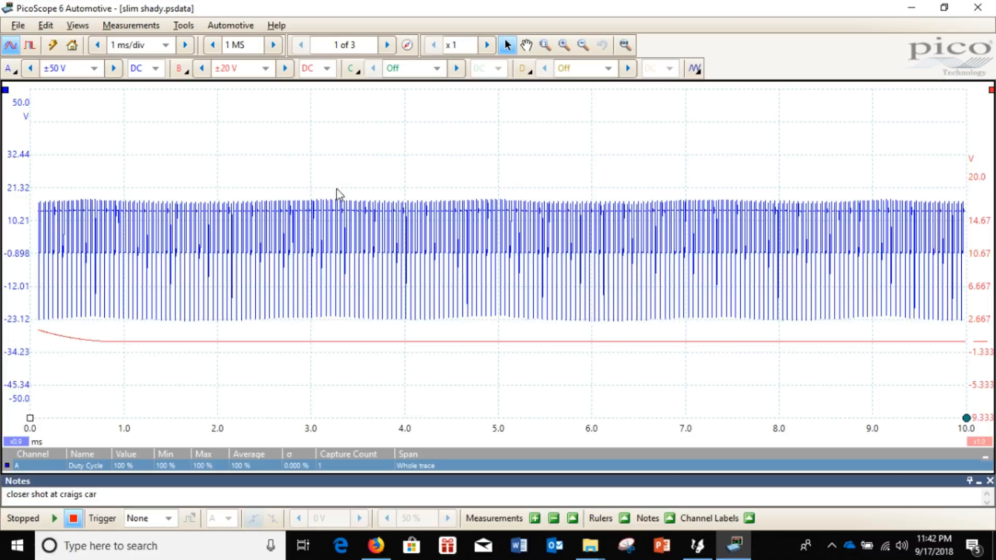
pyautogui.moveTo(474, 151)
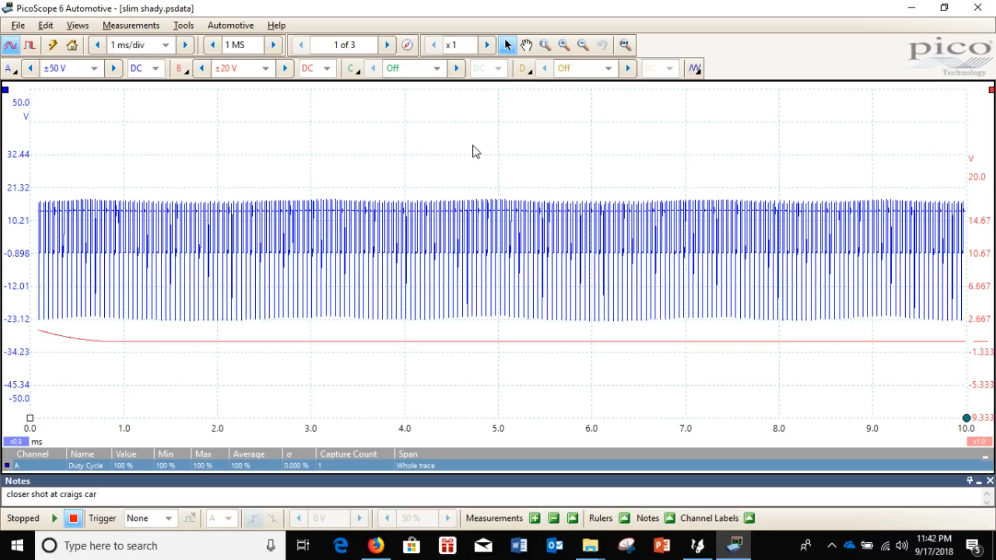
pyautogui.moveTo(902, 46)
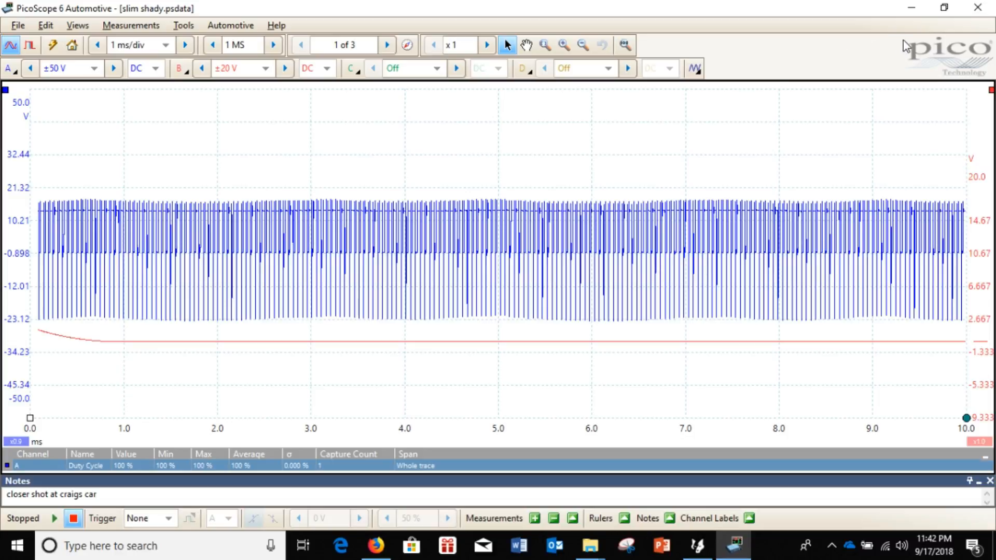